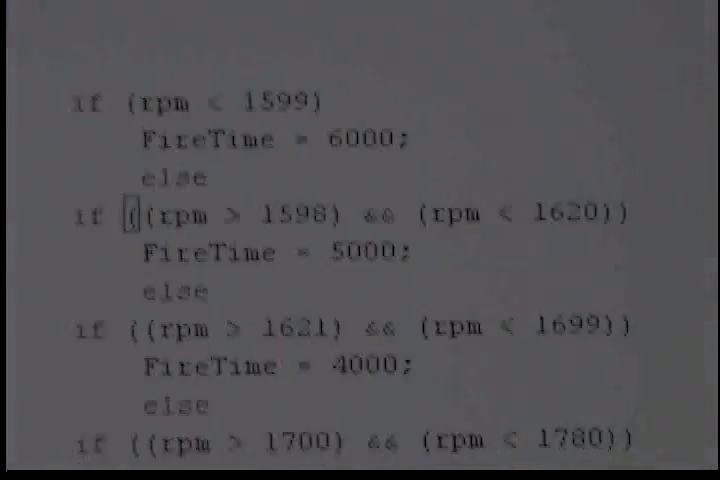
{"action": "scroll", "scroll_direction": "down", "scroll_amount": 3}
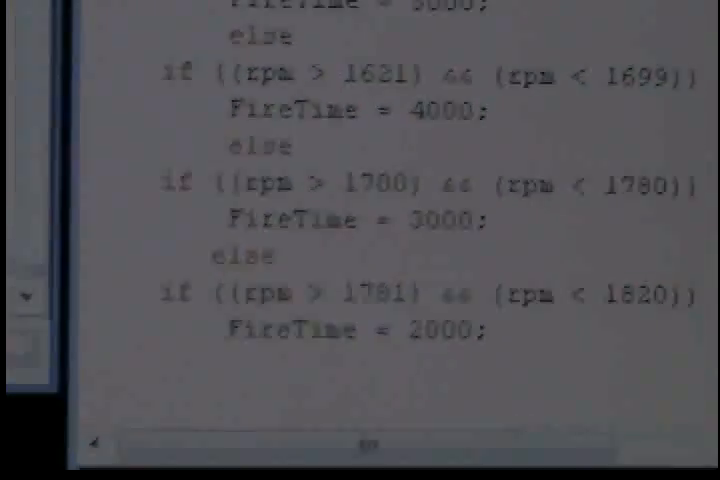
{"action": "scroll", "scroll_direction": "up", "scroll_amount": 3}
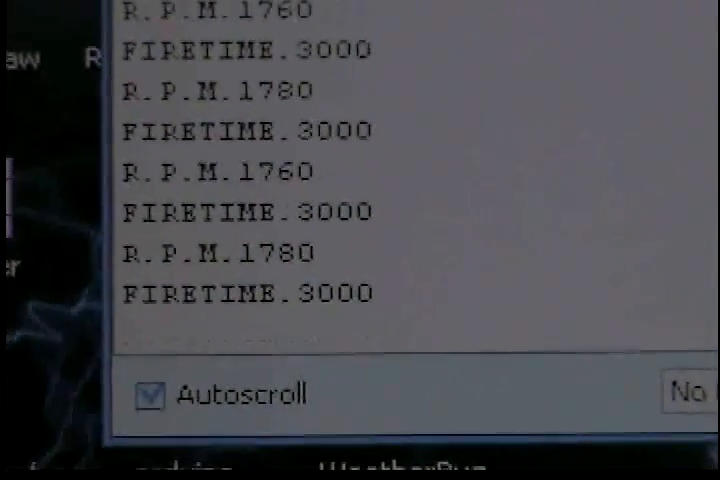
{"action": "scroll", "scroll_direction": "down", "scroll_amount": 3}
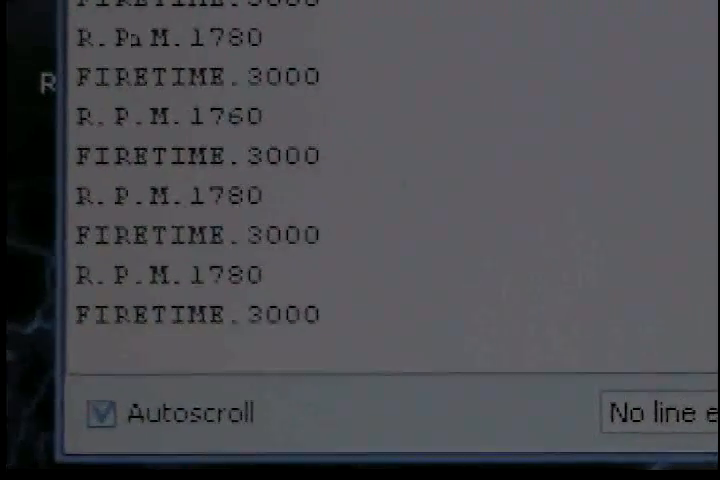
{"action": "scroll", "scroll_direction": "down", "scroll_amount": 3}
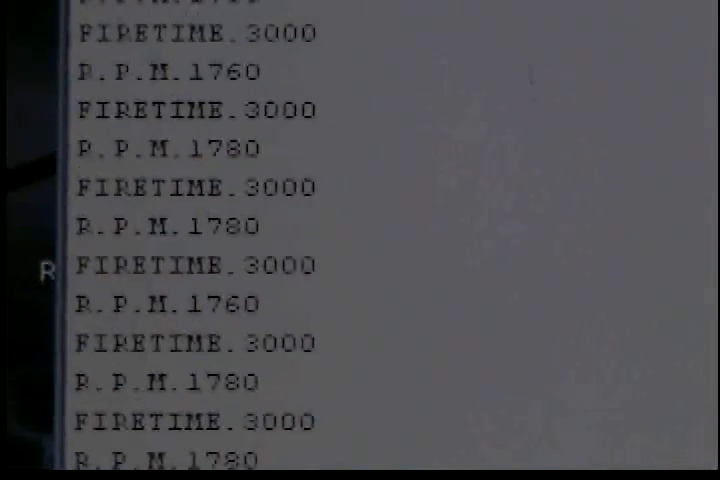
{"action": "scroll", "scroll_direction": "down", "scroll_amount": 3}
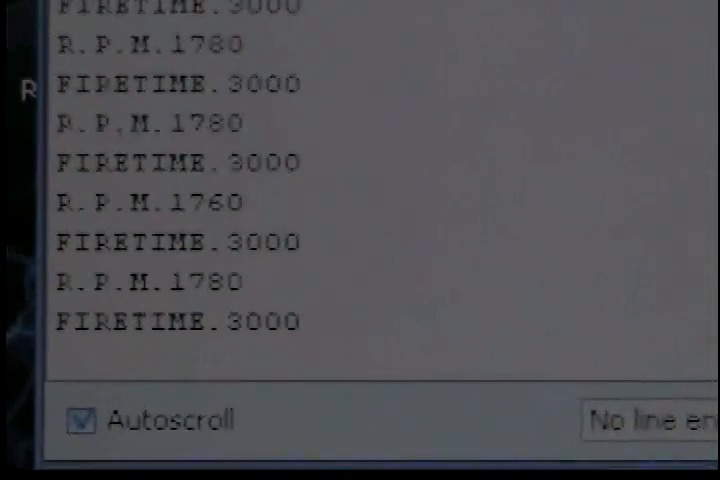